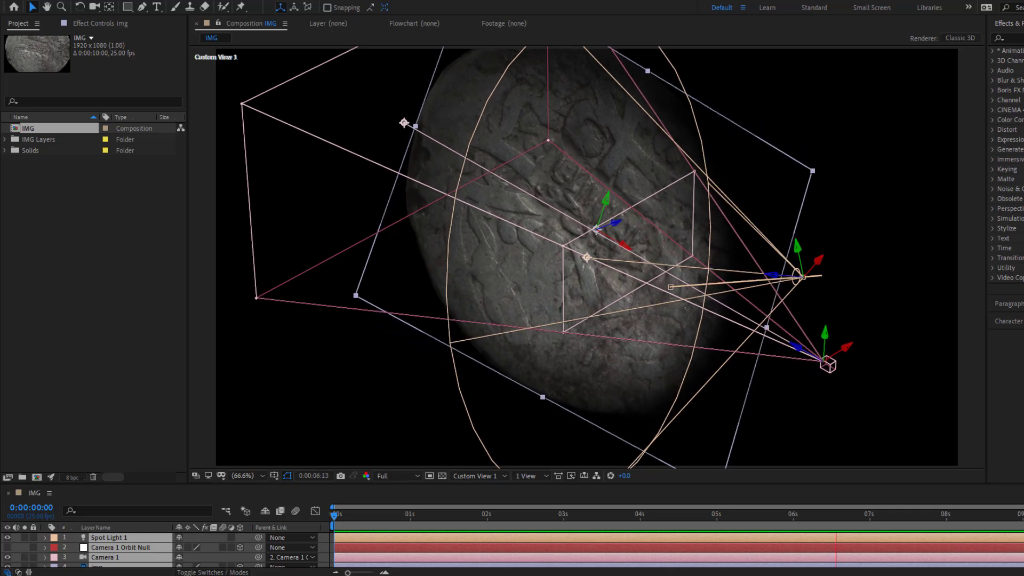
Step: Preview the finished orbit, then make the img coin layer three-dimensional
{"action": "key", "text": "`"}
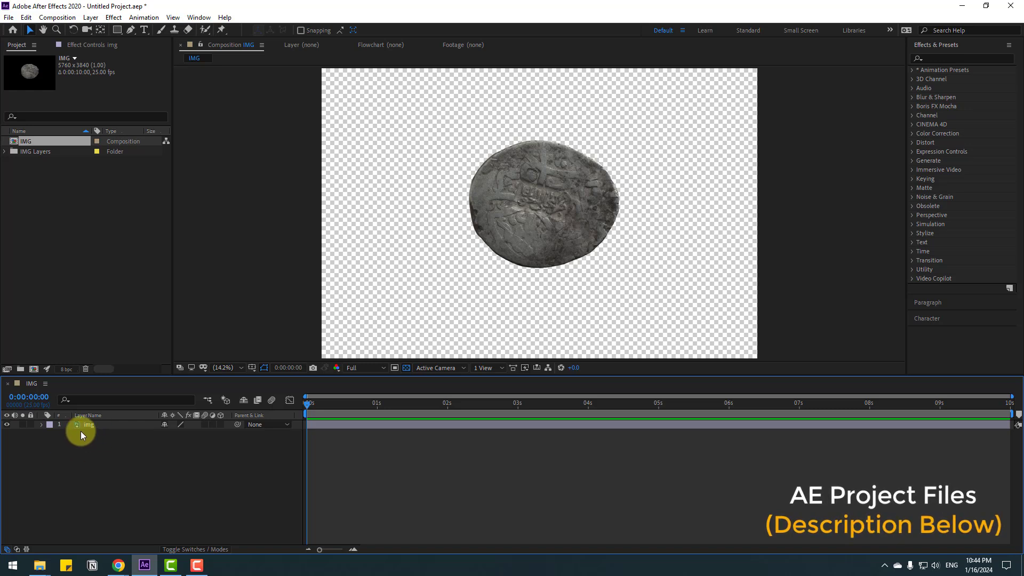
{"action": "left_click", "coordinate": [88, 425]}
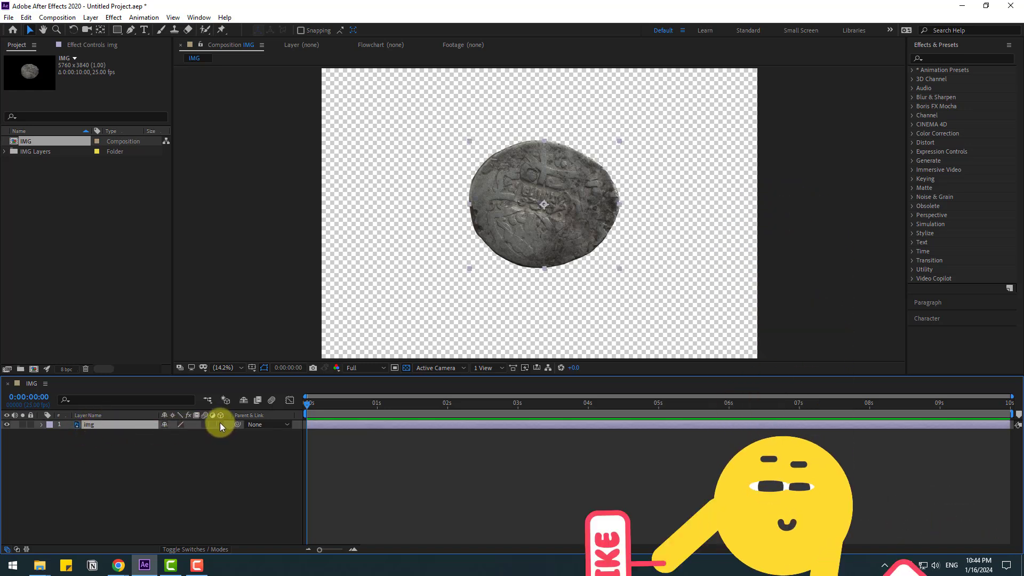
{"action": "left_click", "coordinate": [221, 425]}
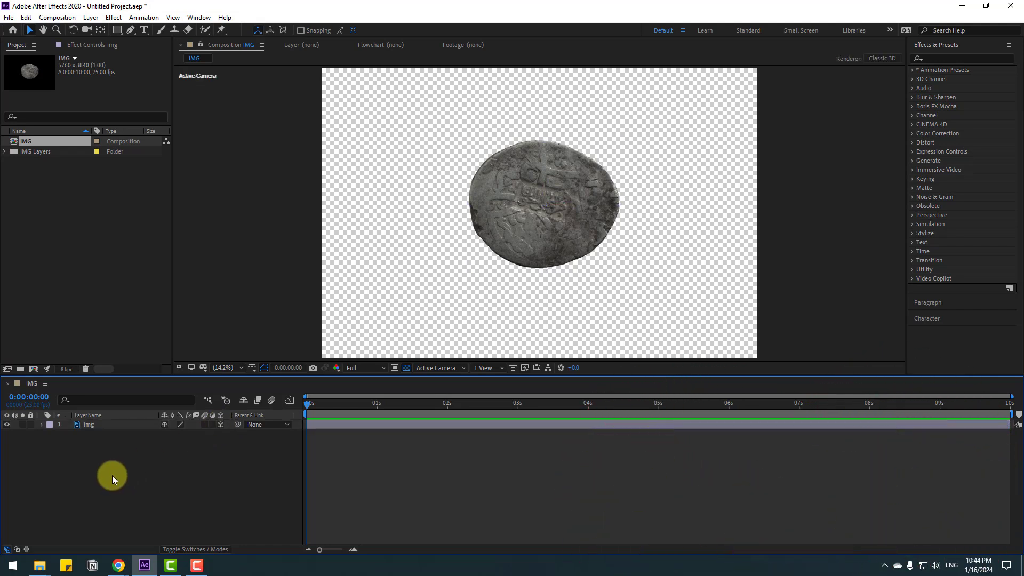
Step: Add a new two-node camera to the composition with default Camera Settings
{"action": "right_click", "coordinate": [112, 475]}
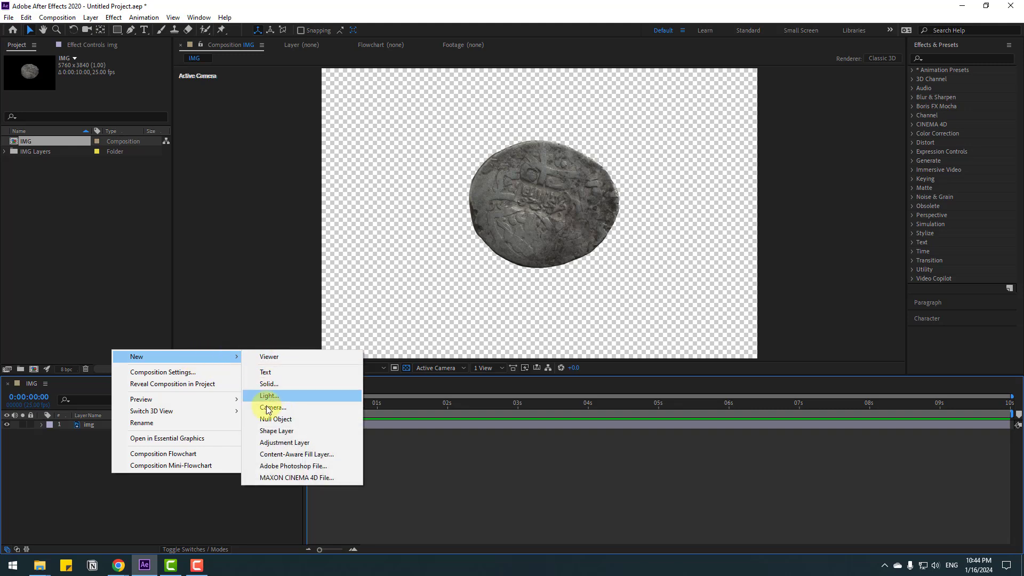
{"action": "left_click", "coordinate": [272, 407]}
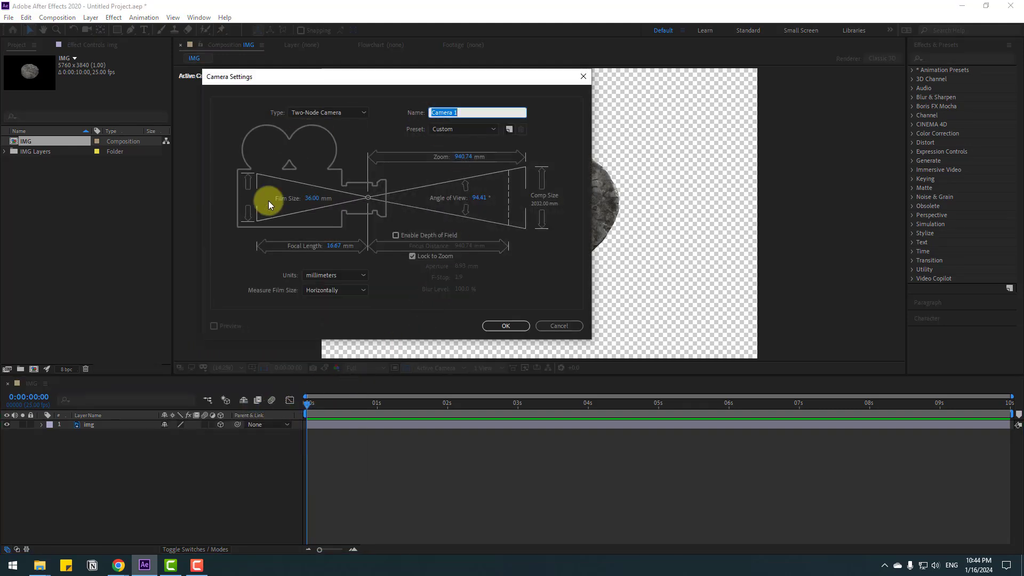
{"action": "left_click", "coordinate": [504, 325]}
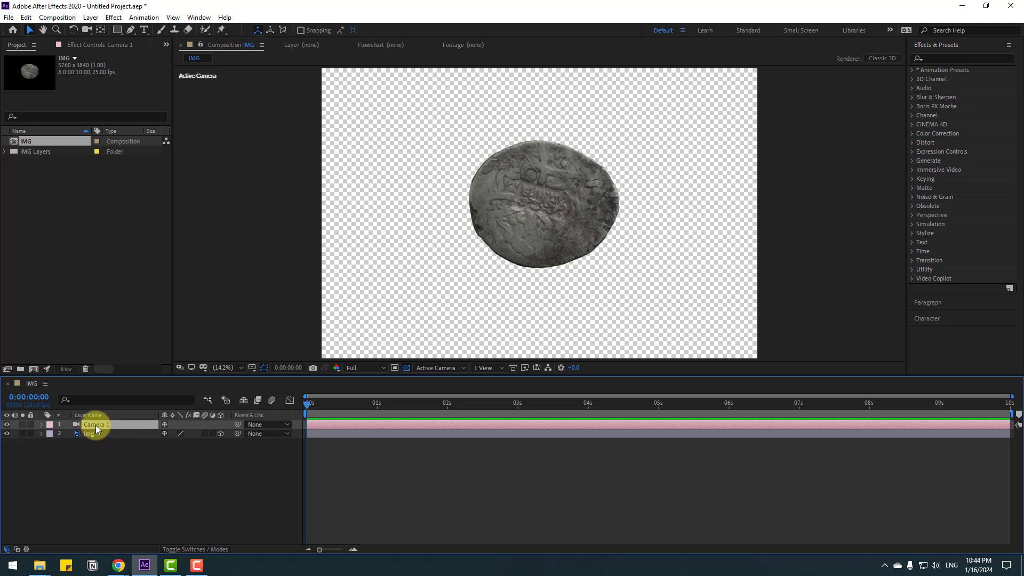
Step: Create an orbit null for Camera 1 so the camera is parented to it
{"action": "right_click", "coordinate": [96, 425]}
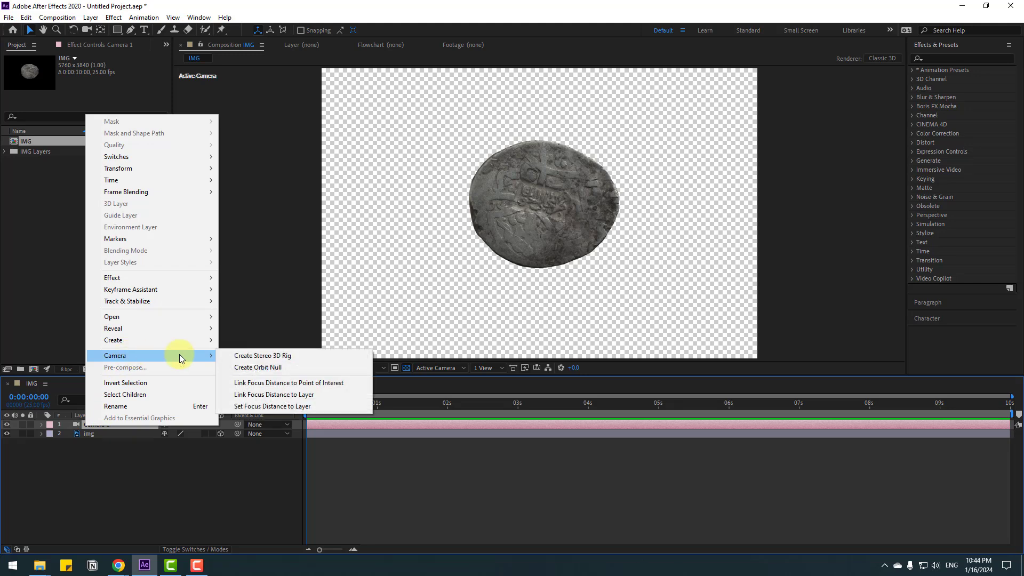
{"action": "left_click", "coordinate": [258, 367]}
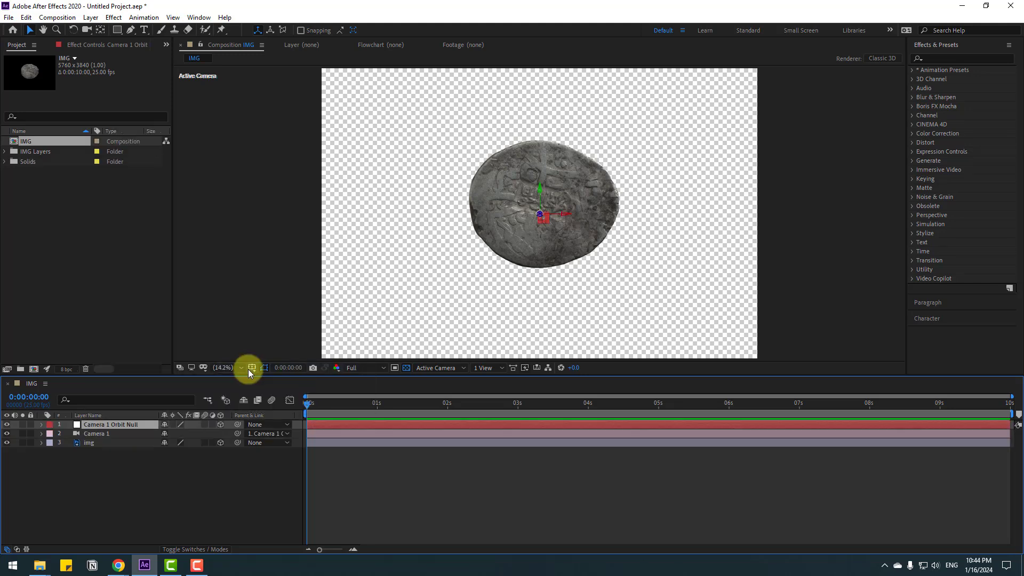
{"action": "left_click", "coordinate": [223, 367]}
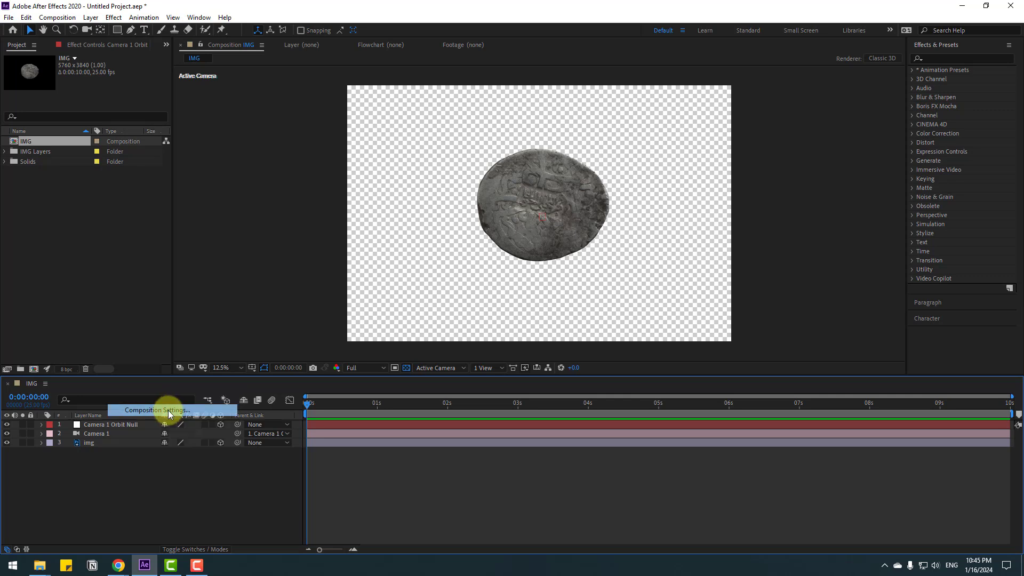
Step: Set the IMG composition width to 1920 for a 1920×1080 frame and apply it
{"action": "left_click", "coordinate": [155, 410]}
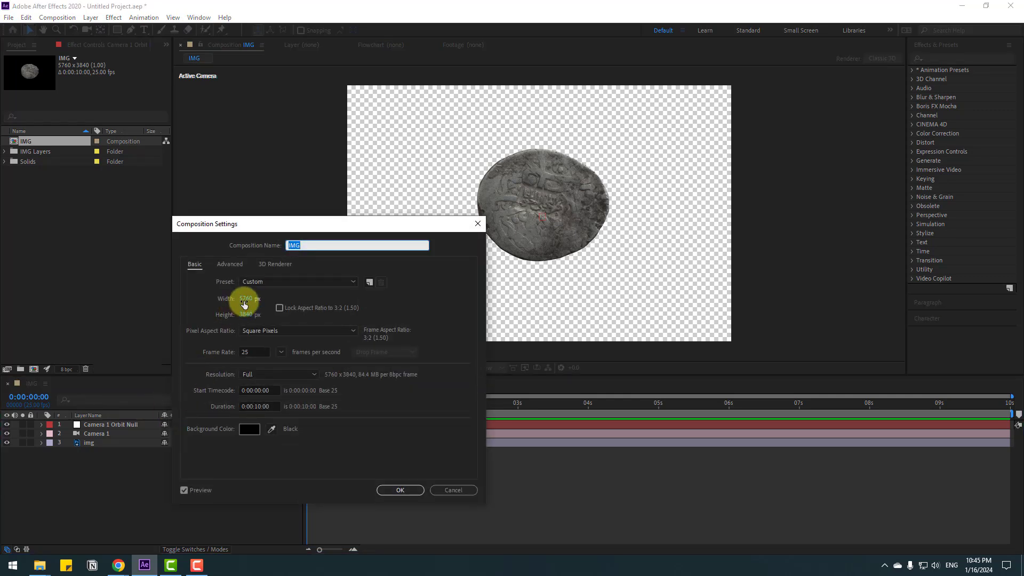
{"action": "left_click", "coordinate": [254, 299]}
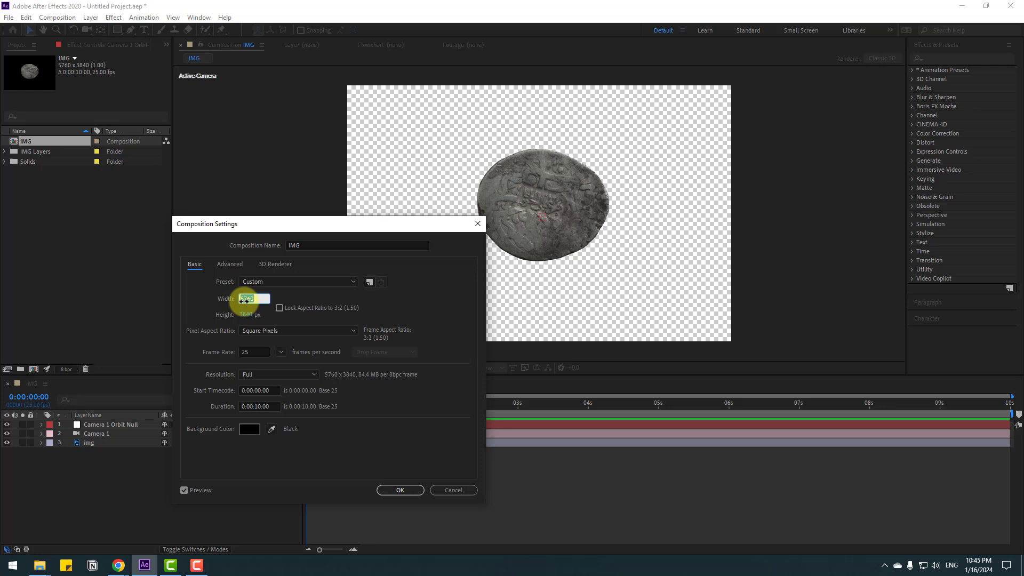
{"action": "type", "text": "1920"}
{"action": "left_click", "coordinate": [255, 314]}
{"action": "type", "text": "1080"}
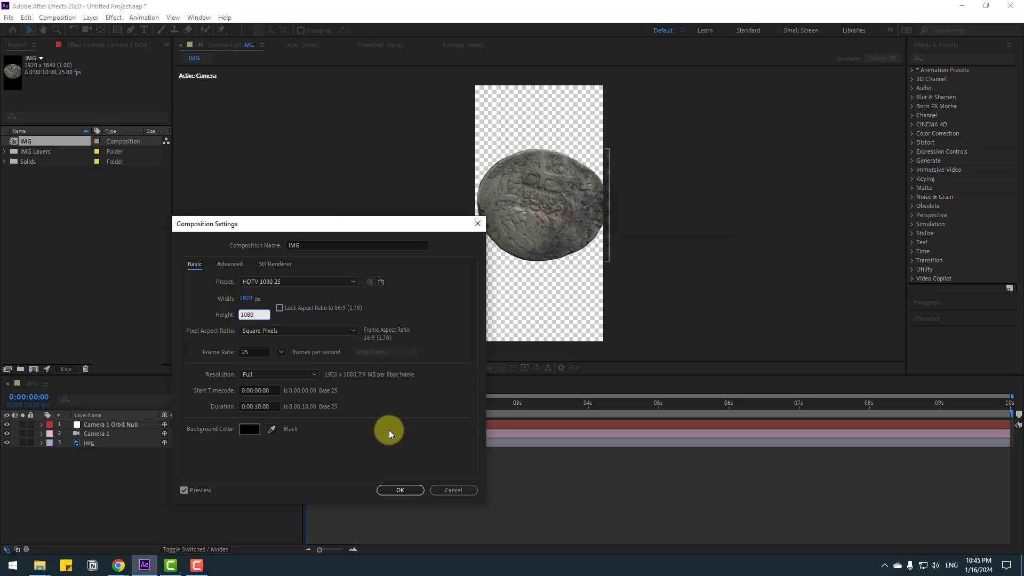
{"action": "left_click", "coordinate": [399, 490]}
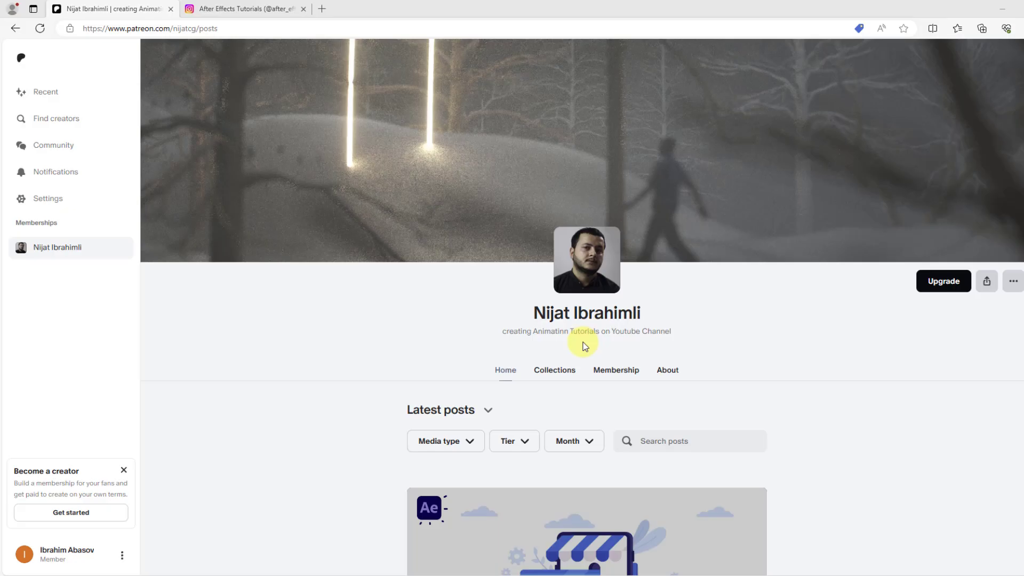
{"action": "mouse_move", "coordinate": [837, 292]}
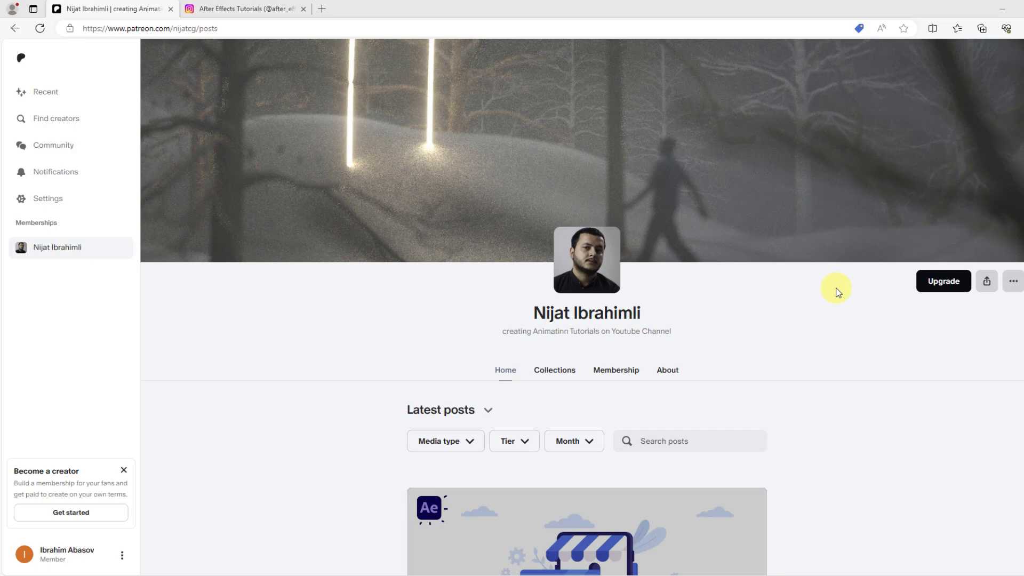
{"action": "left_click", "coordinate": [941, 280]}
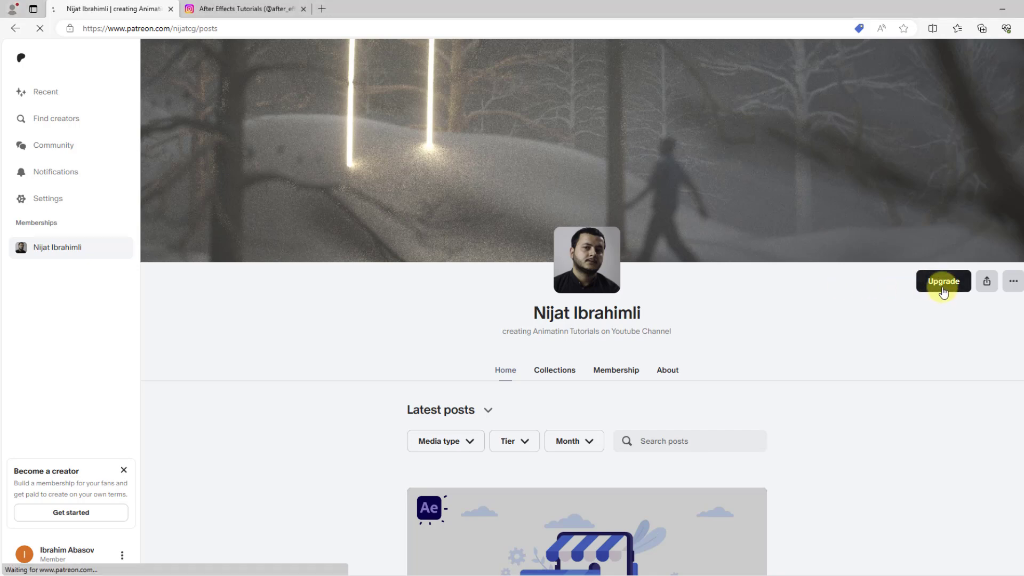
{"action": "left_click", "coordinate": [943, 280]}
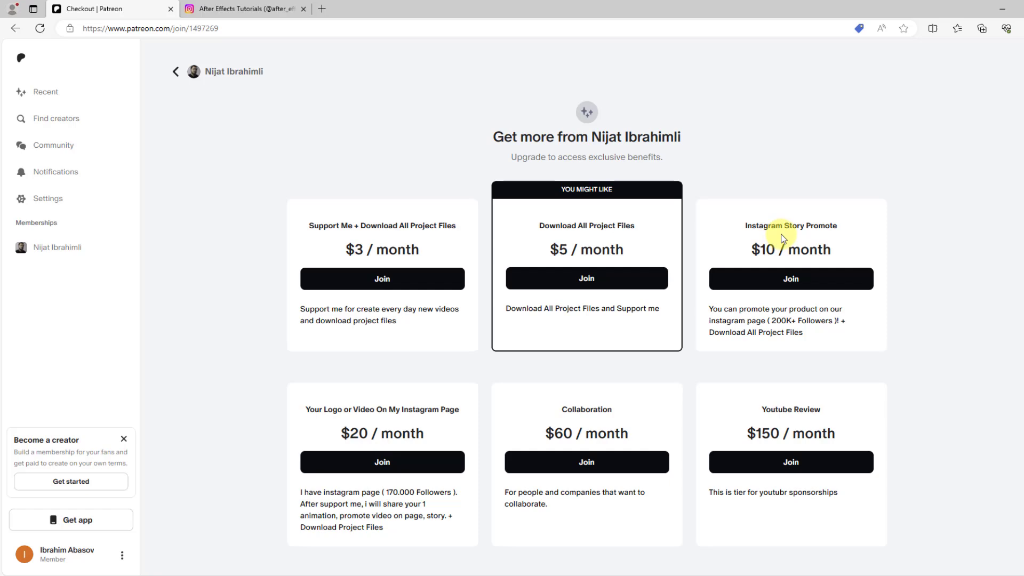
{"action": "scroll", "scroll_direction": "down", "scroll_amount": 3}
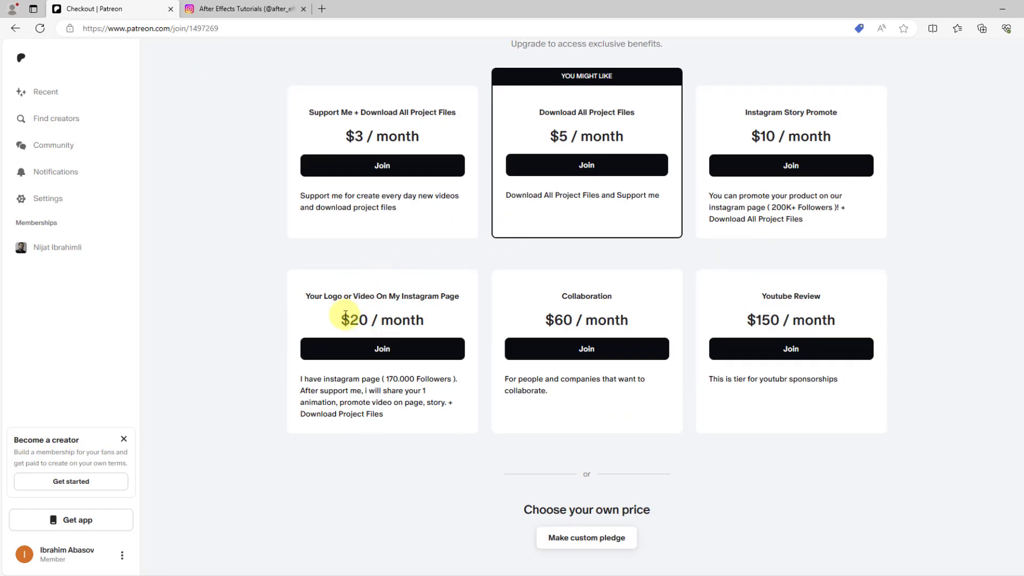
{"action": "double_click", "coordinate": [353, 319]}
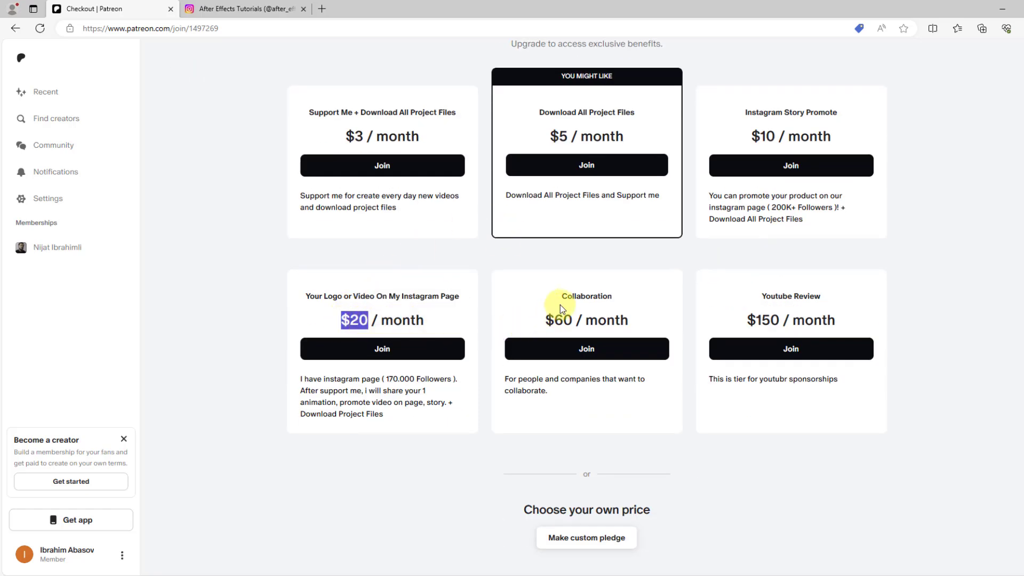
{"action": "double_click", "coordinate": [557, 320]}
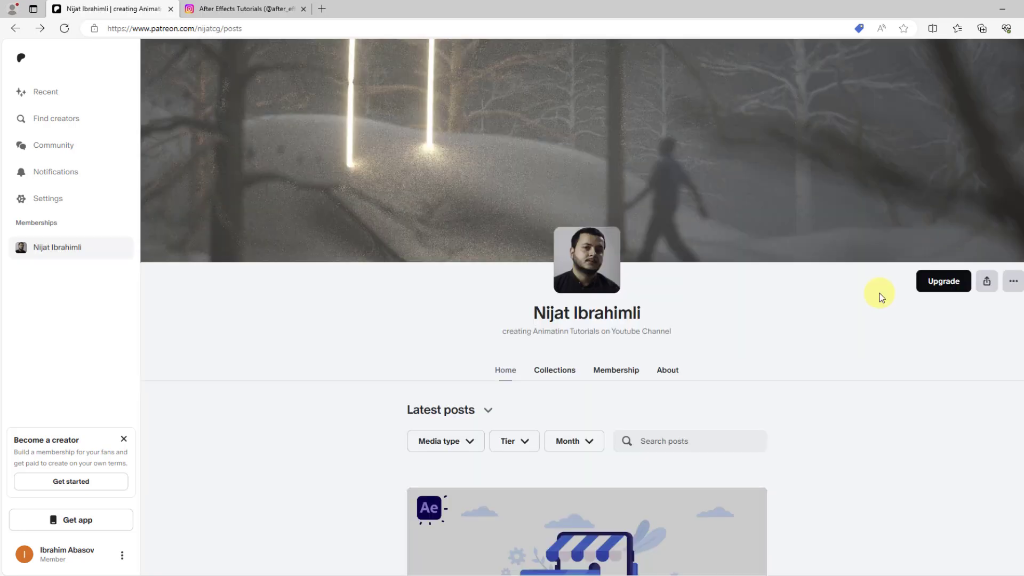
{"action": "scroll", "scroll_direction": "down", "scroll_amount": 3}
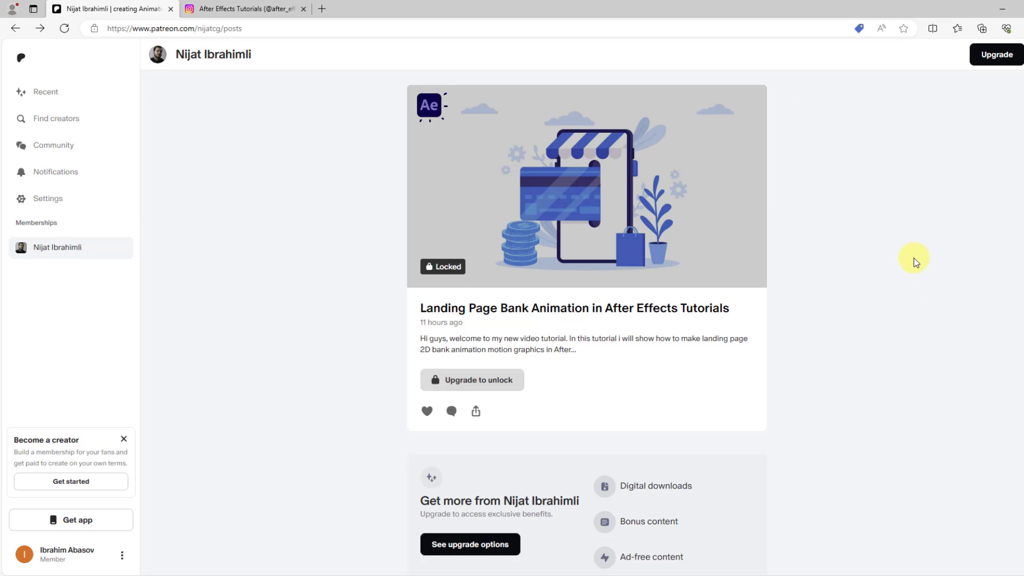
{"action": "mouse_move", "coordinate": [932, 254]}
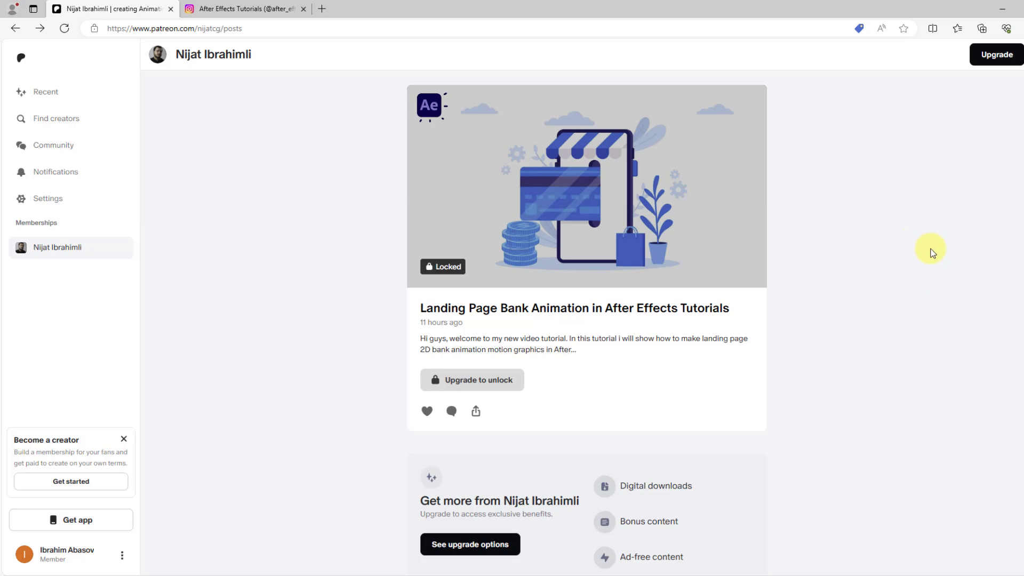
{"action": "left_click", "coordinate": [245, 8]}
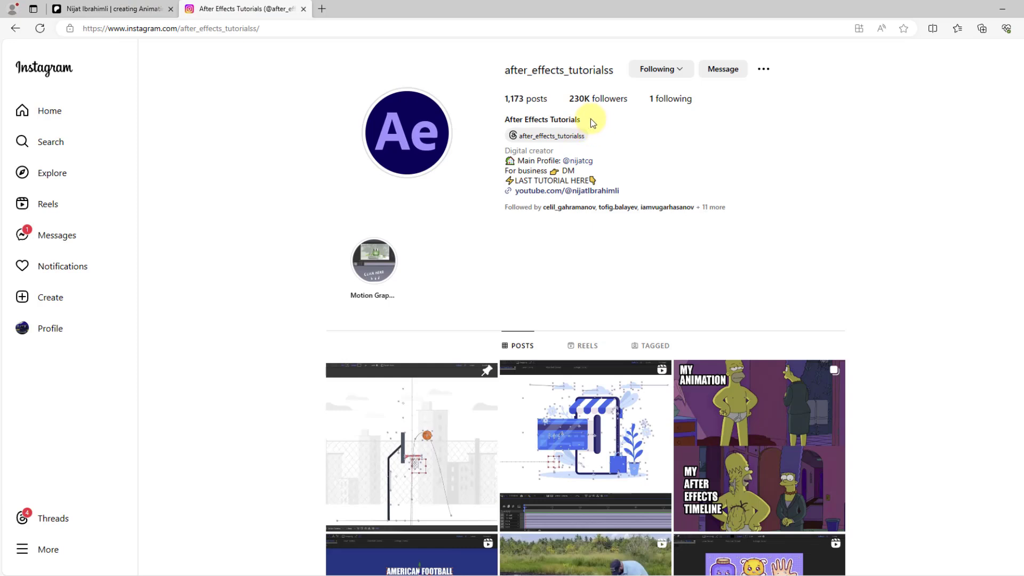
{"action": "mouse_move", "coordinate": [593, 87]}
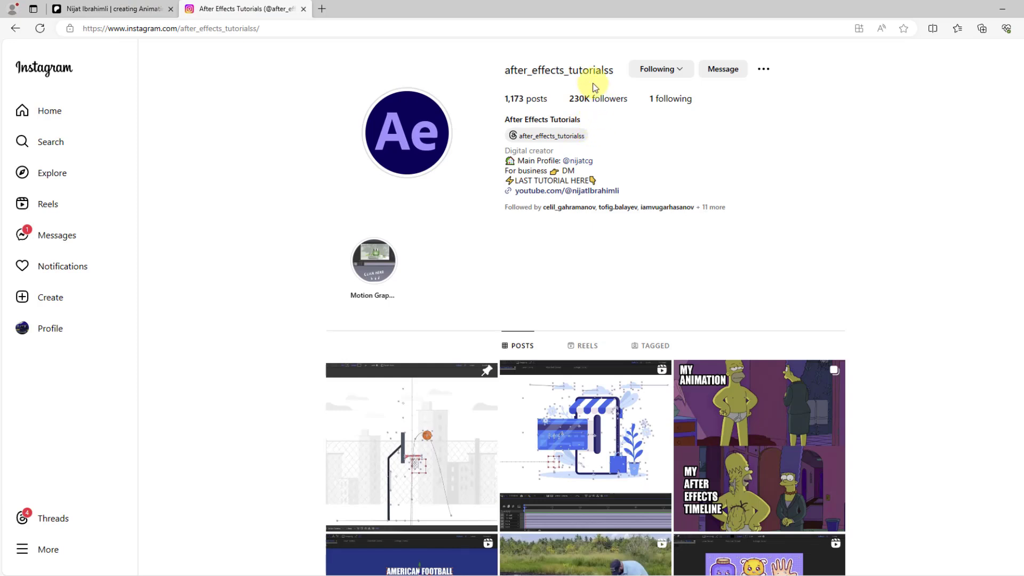
{"action": "mouse_move", "coordinate": [695, 255]}
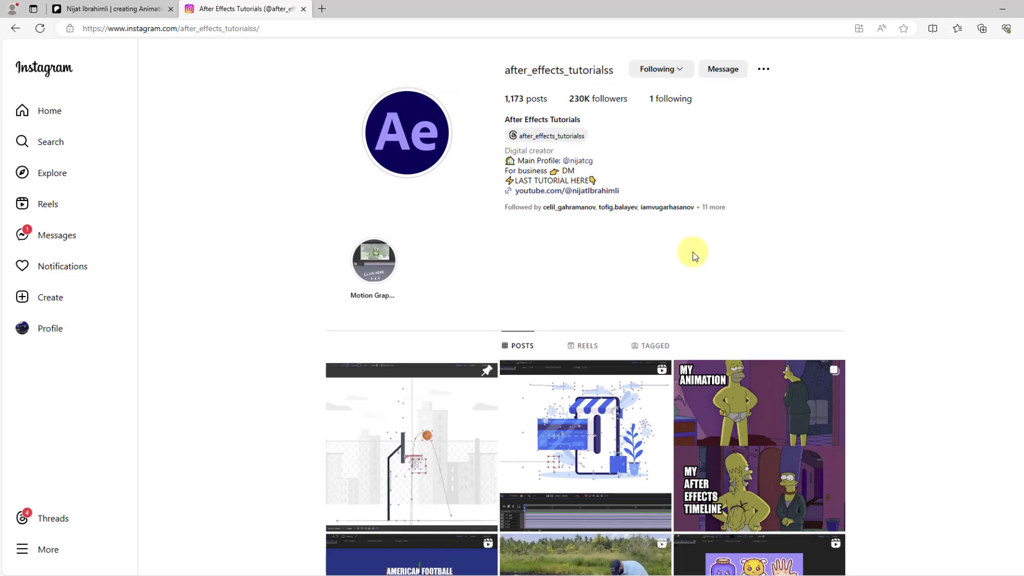
{"action": "scroll", "scroll_direction": "down", "scroll_amount": 3}
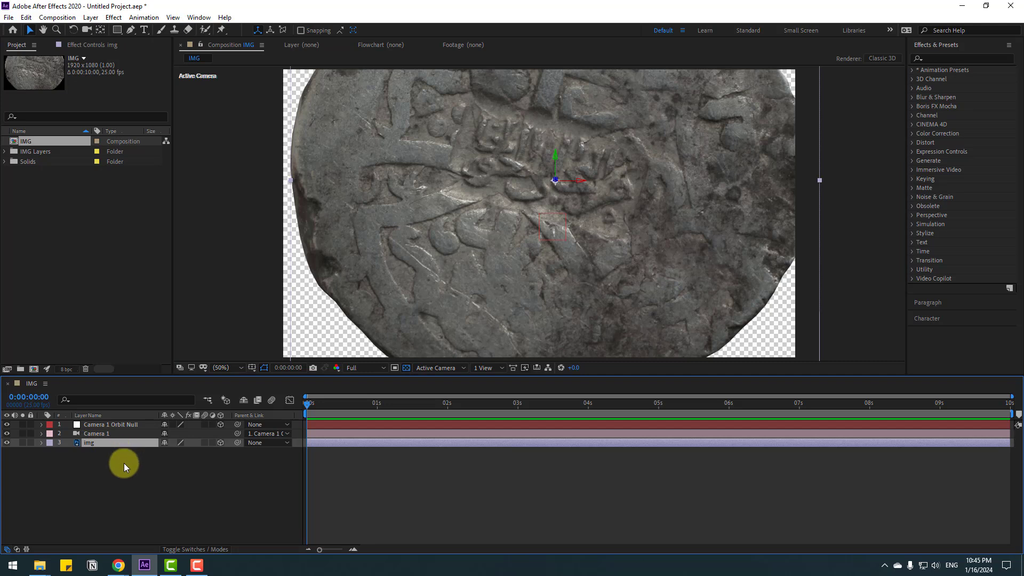
Step: Tilt the coin back about 49 degrees on X and bring the camera closer to its surface
{"action": "left_click", "coordinate": [41, 442]}
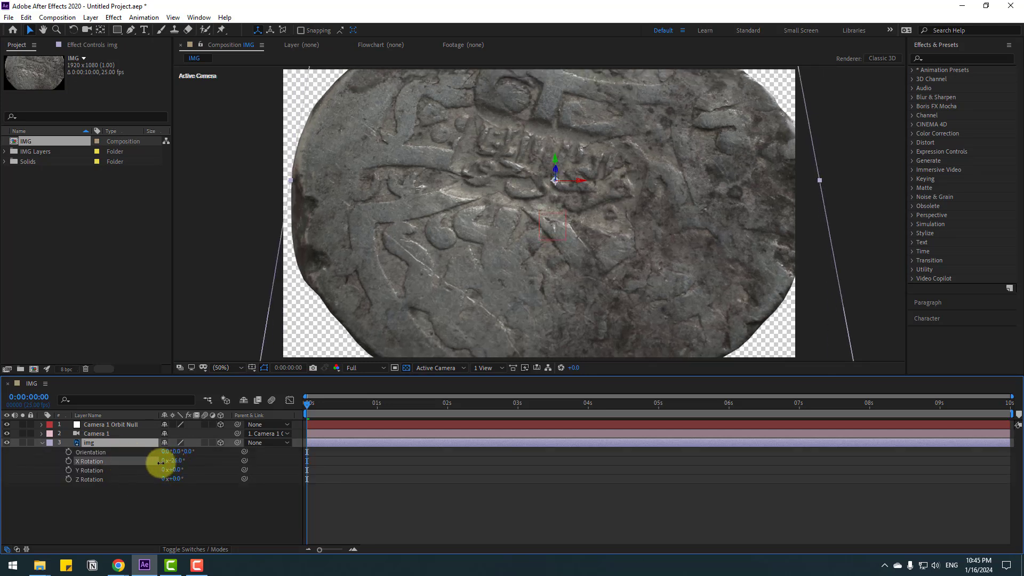
{"action": "left_click_drag", "start_coordinate": [164, 460], "coordinate": [163, 480]}
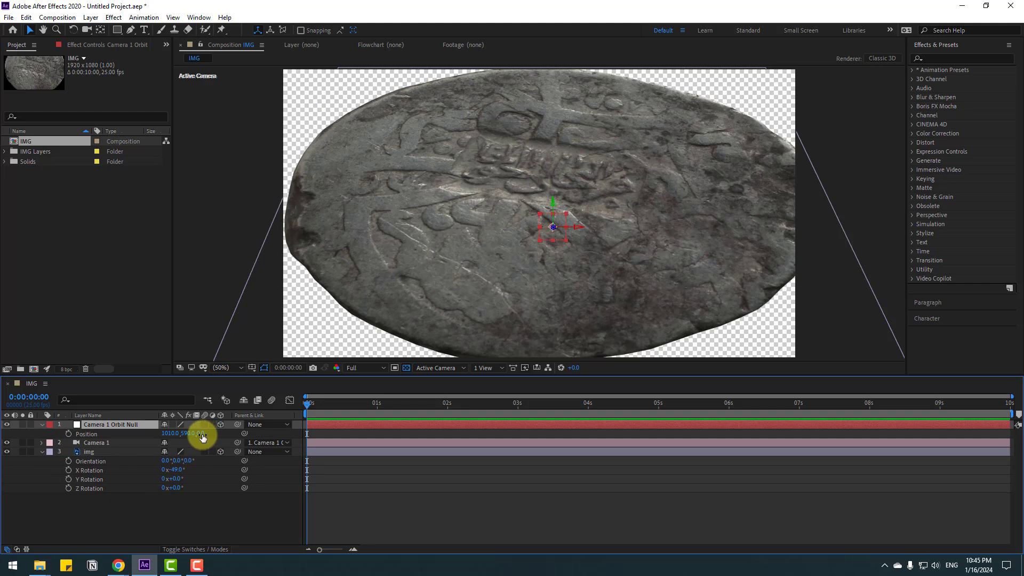
{"action": "left_click_drag", "start_coordinate": [201, 433], "coordinate": [736, 320]}
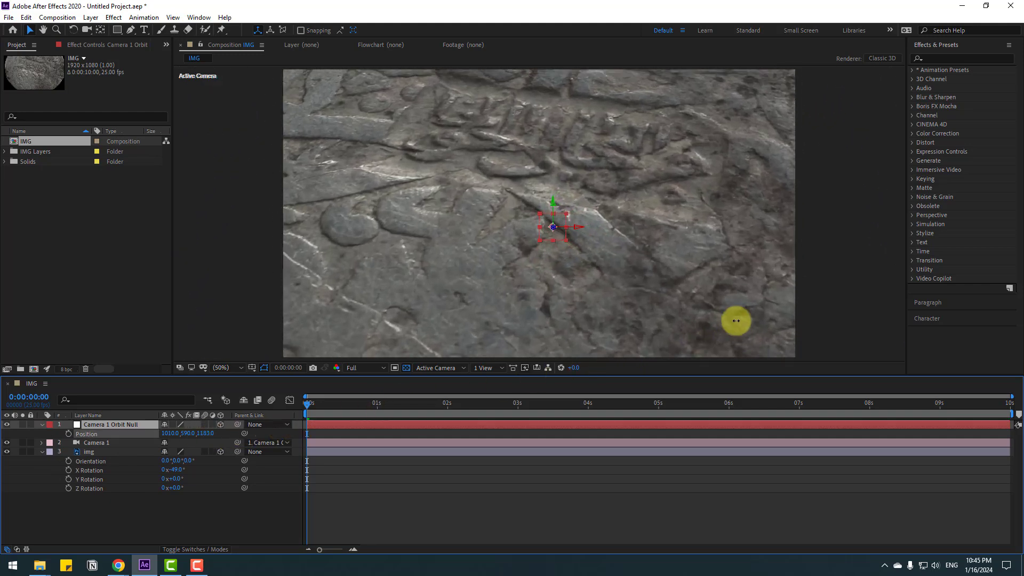
{"action": "left_click_drag", "start_coordinate": [736, 321], "coordinate": [809, 290]}
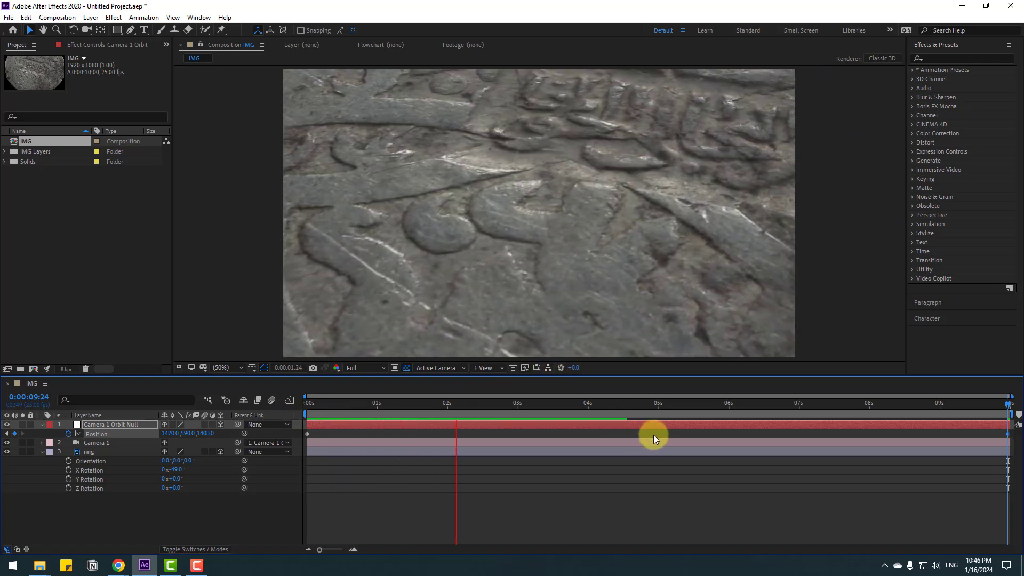
Step: At Quarter resolution, shift the orbit null's starting X position and scrub the camera move
{"action": "left_click", "coordinate": [360, 367]}
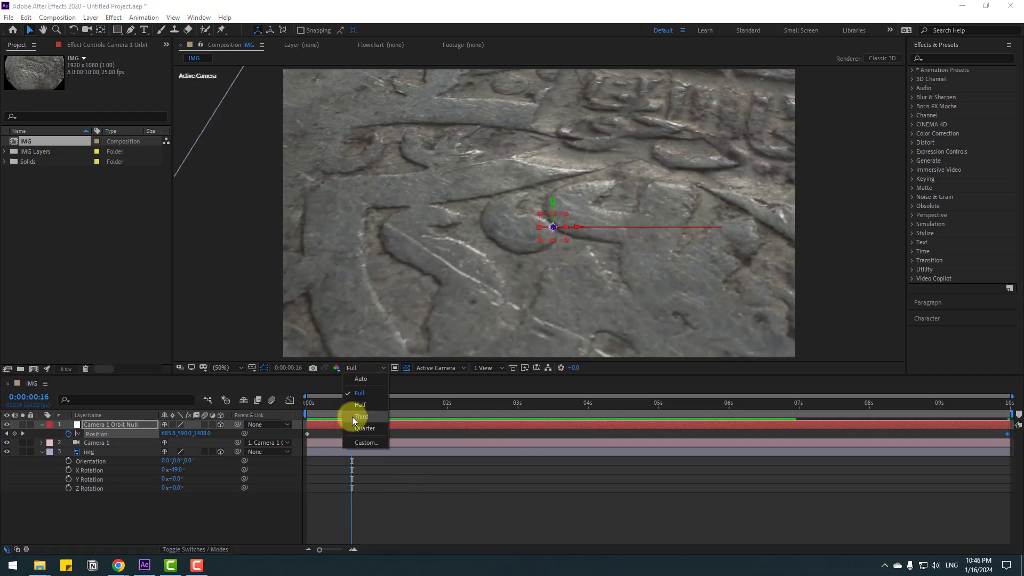
{"action": "left_click", "coordinate": [367, 429]}
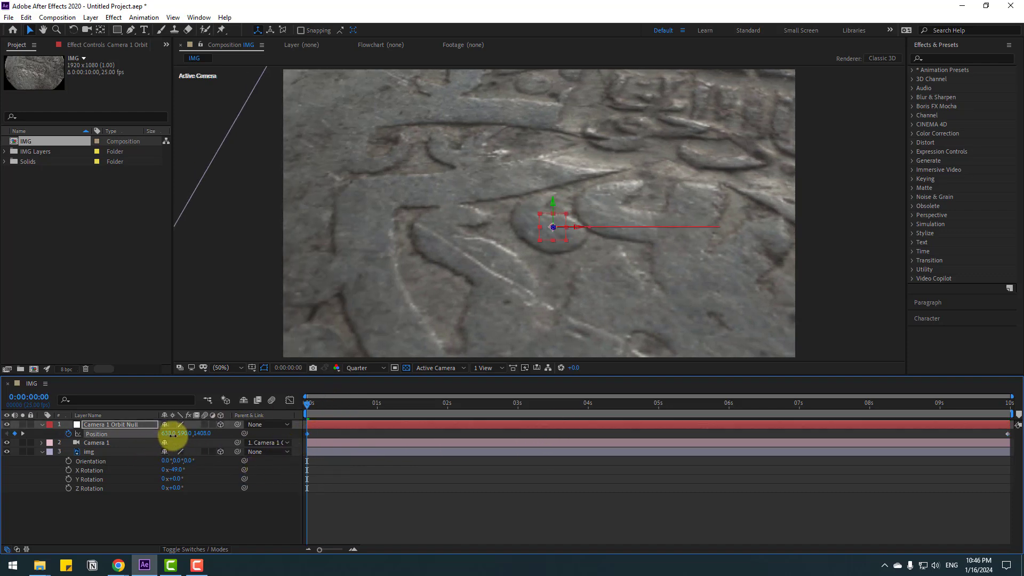
{"action": "left_click_drag", "start_coordinate": [176, 434], "coordinate": [222, 434]}
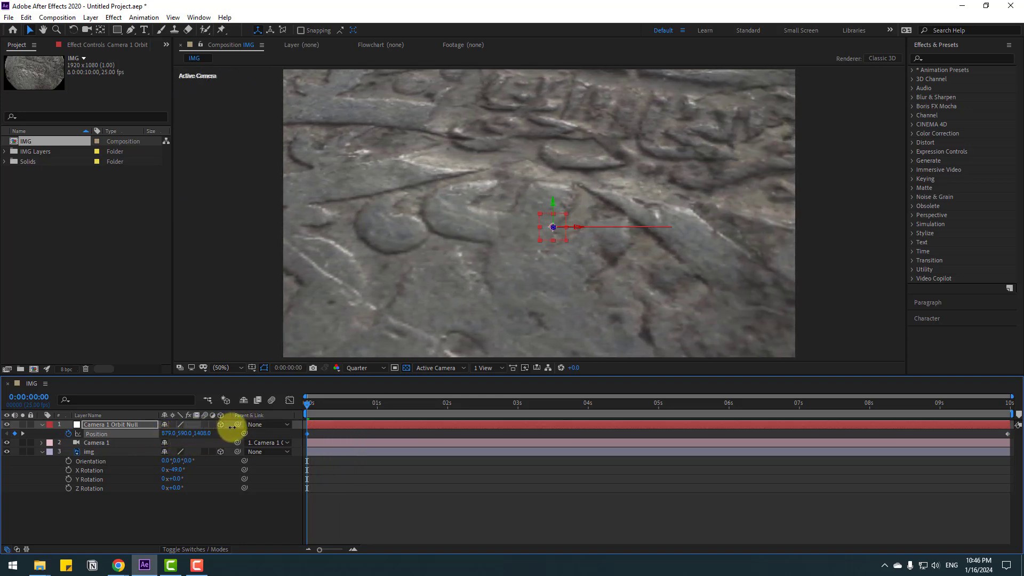
{"action": "left_click_drag", "start_coordinate": [307, 403], "coordinate": [366, 403]}
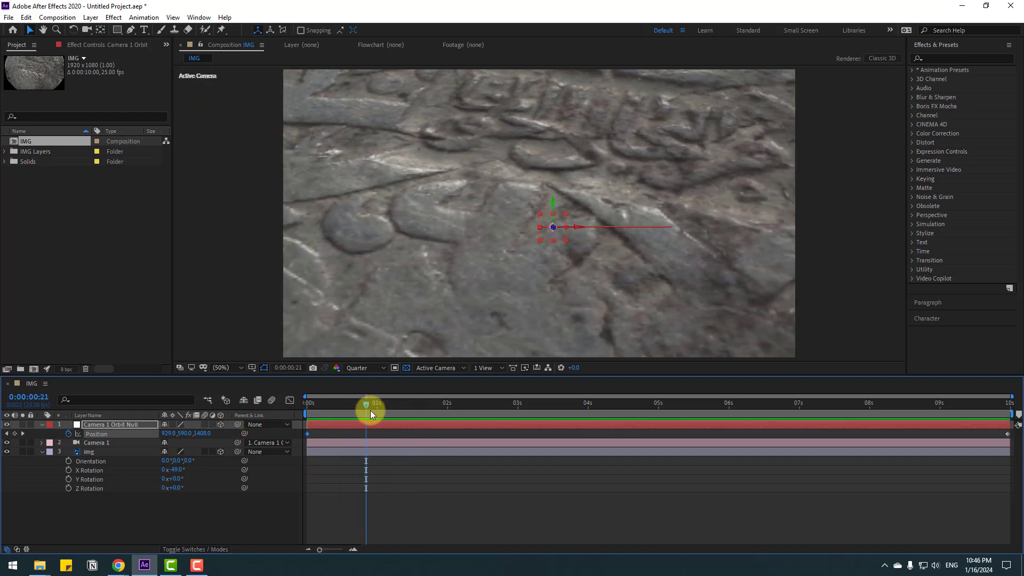
{"action": "left_click", "coordinate": [89, 451]}
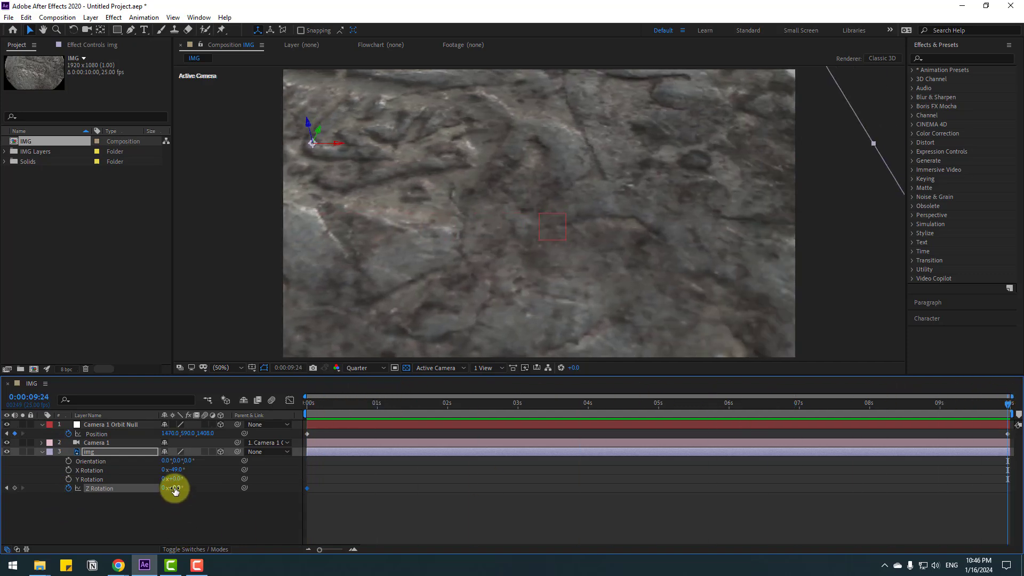
Step: Keyframe the stone turning about 79 degrees on Z and tilting on X by the final frame
{"action": "left_click_drag", "start_coordinate": [175, 488], "coordinate": [190, 480]}
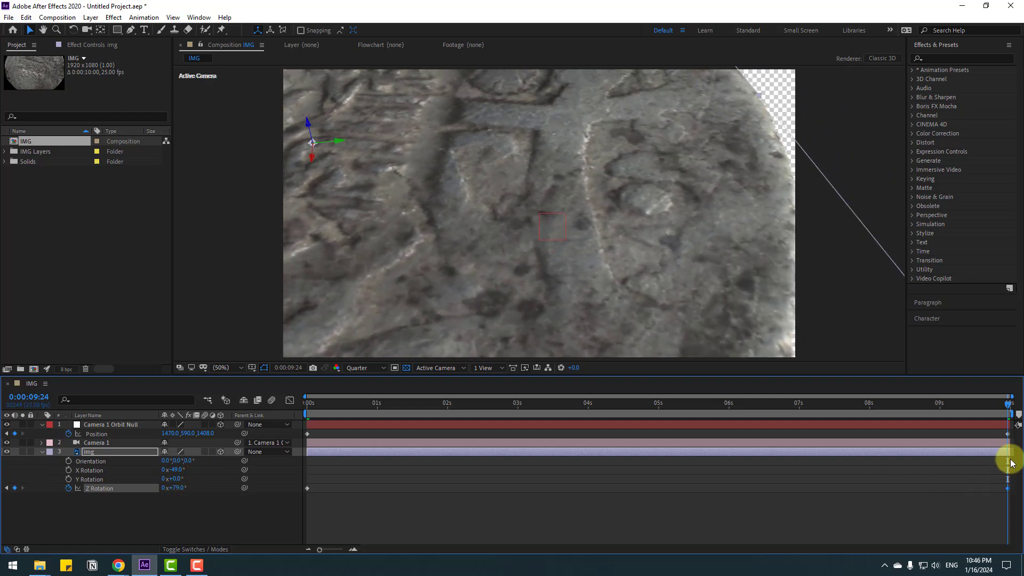
{"action": "left_click", "coordinate": [110, 424]}
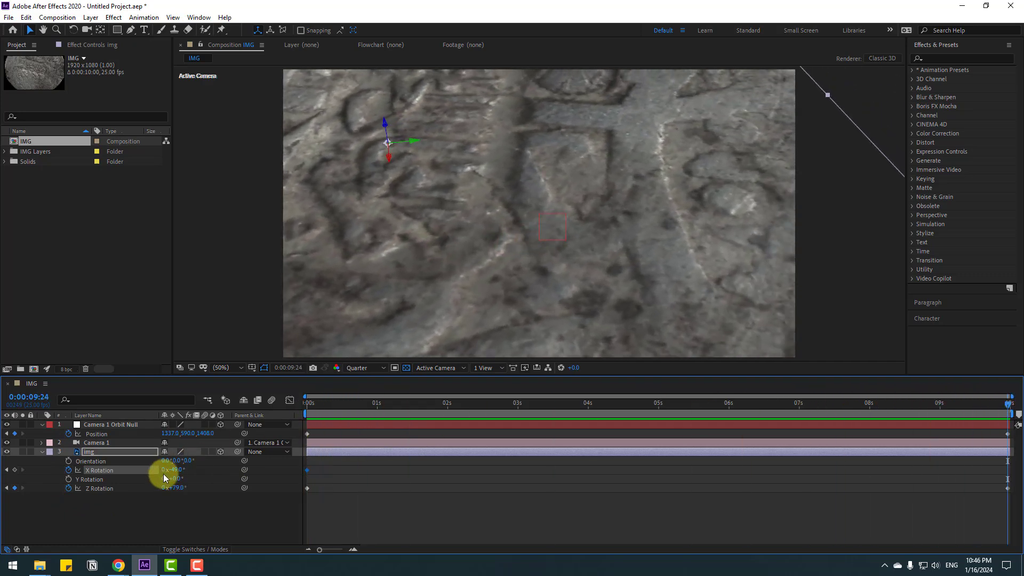
{"action": "left_click_drag", "start_coordinate": [173, 469], "coordinate": [182, 470]}
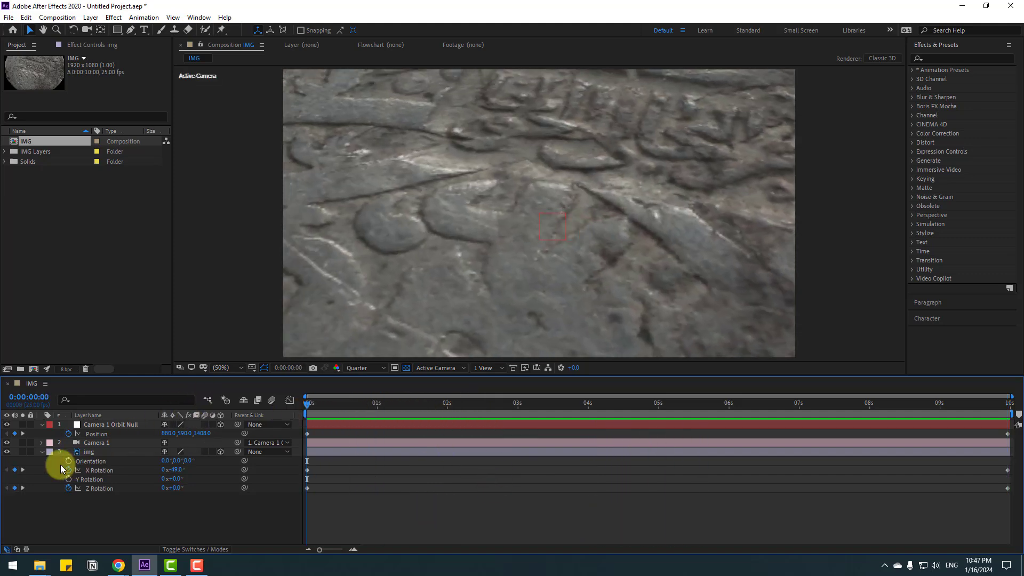
{"action": "left_click", "coordinate": [40, 452]}
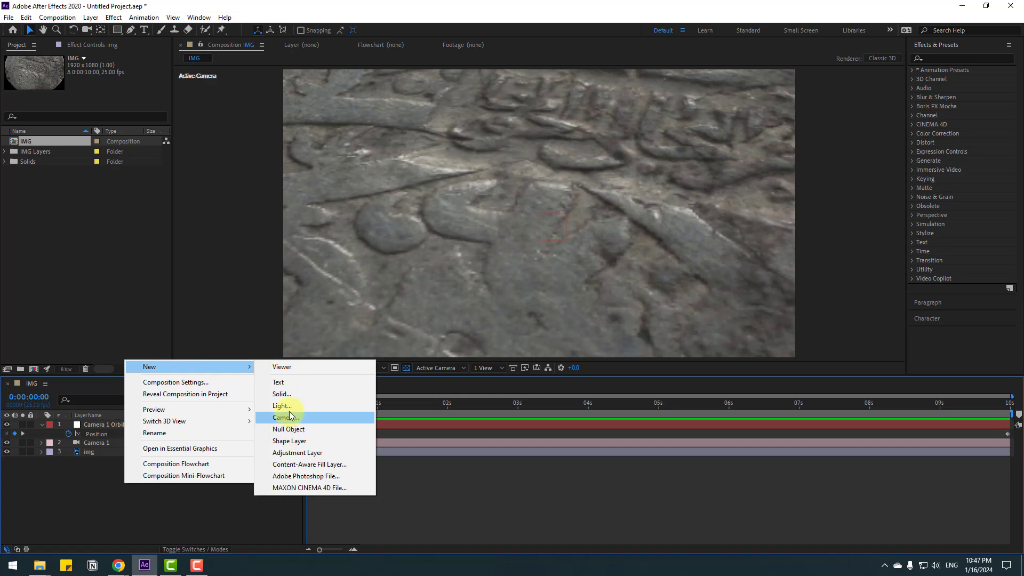
Step: Create a new Spot light layer with its colour set in Light Settings
{"action": "left_click", "coordinate": [282, 405]}
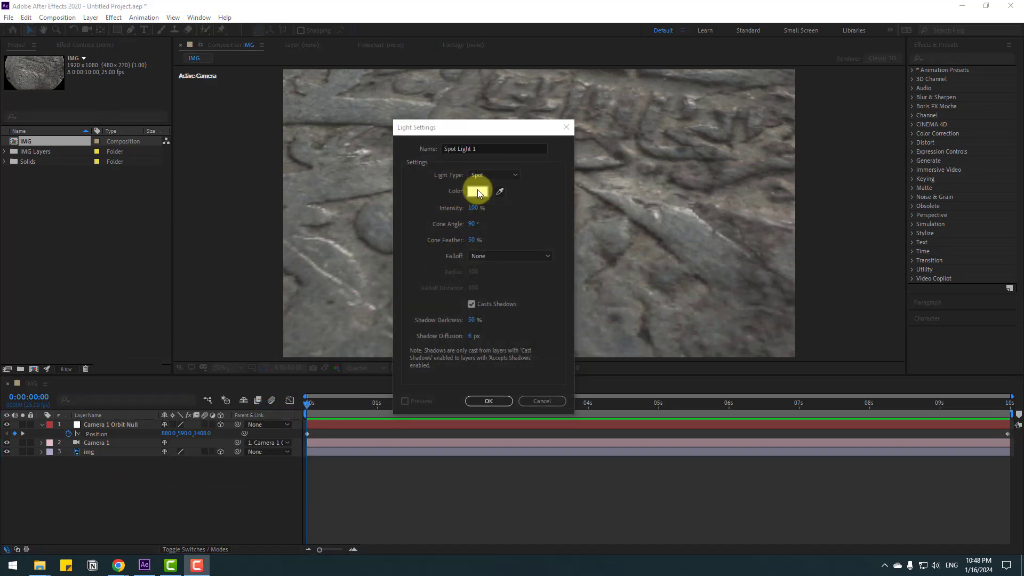
{"action": "left_click", "coordinate": [487, 400]}
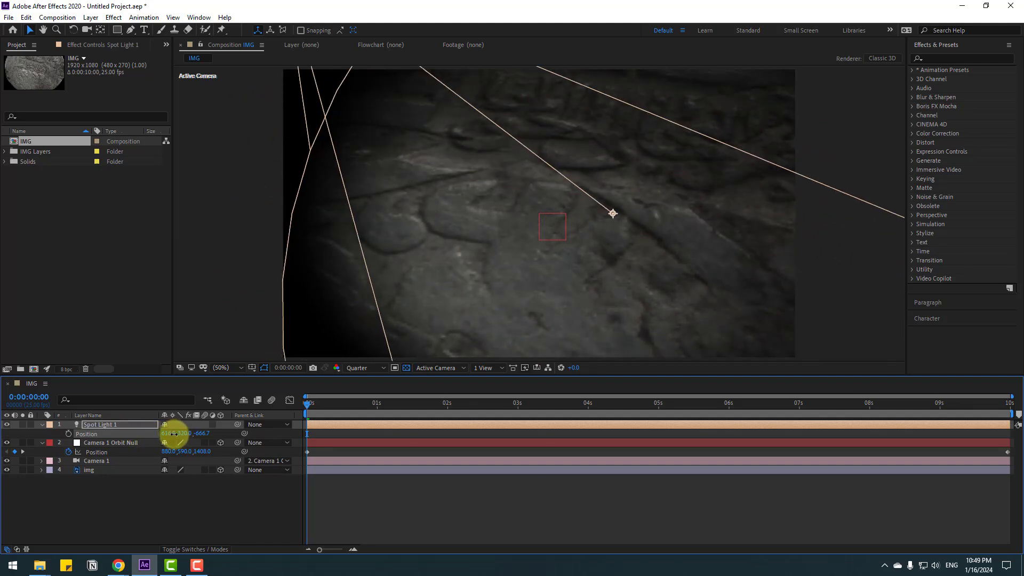
Step: Keyframe Spot Light 1's position at the start and end so its beam travels over the stone
{"action": "left_click_drag", "start_coordinate": [182, 434], "coordinate": [163, 434]}
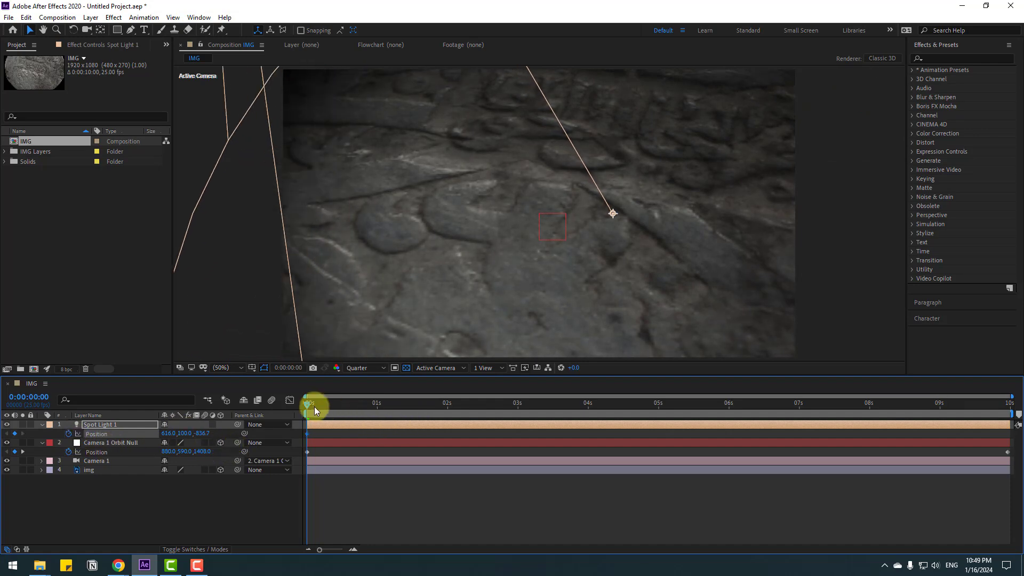
{"action": "left_click_drag", "start_coordinate": [308, 402], "coordinate": [1008, 402]}
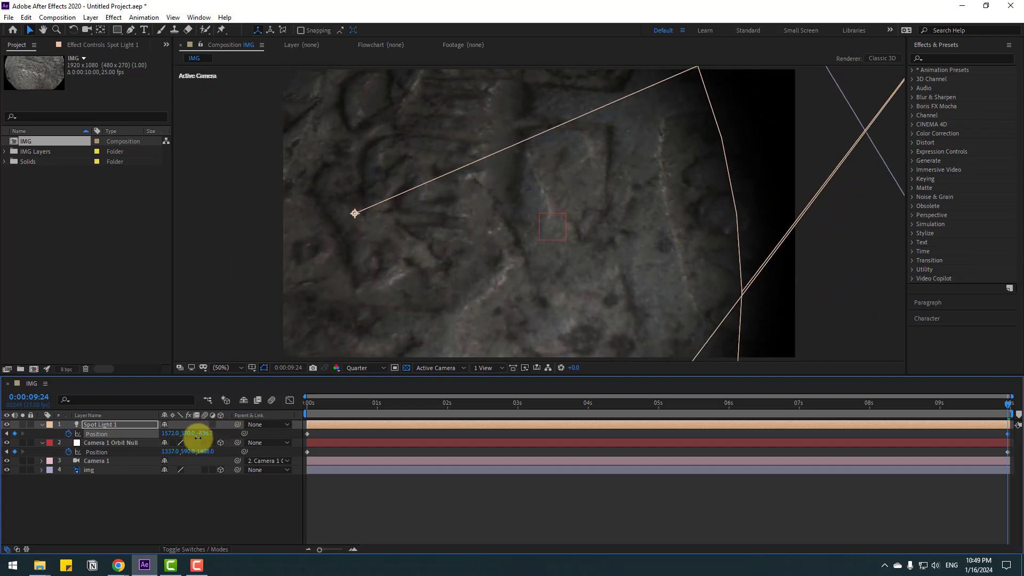
{"action": "left_click_drag", "start_coordinate": [196, 433], "coordinate": [199, 438]}
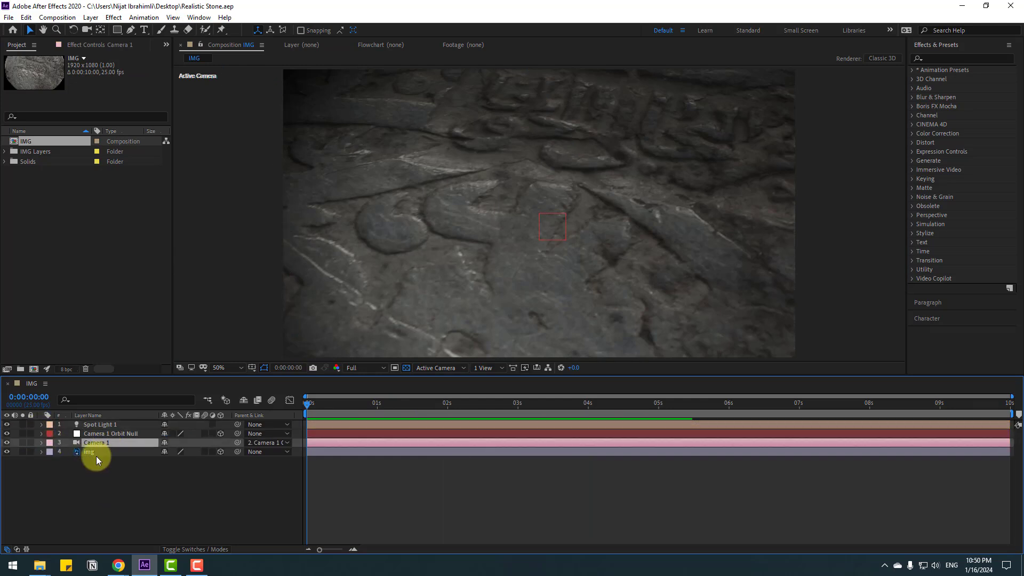
Step: At Quarter resolution, reveal Camera 1's options and turn Depth of Field on
{"action": "left_click", "coordinate": [360, 367]}
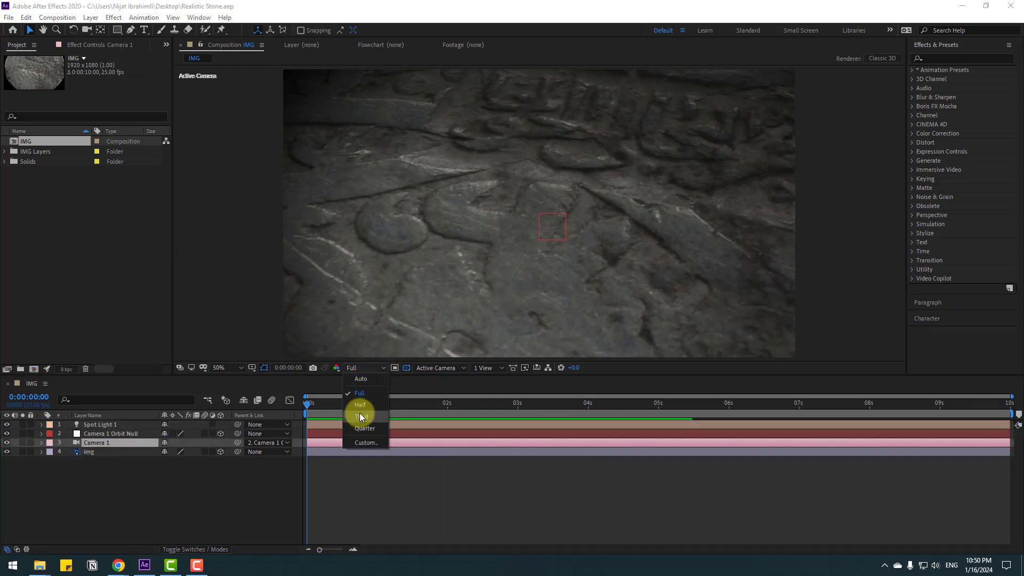
{"action": "left_click", "coordinate": [365, 427]}
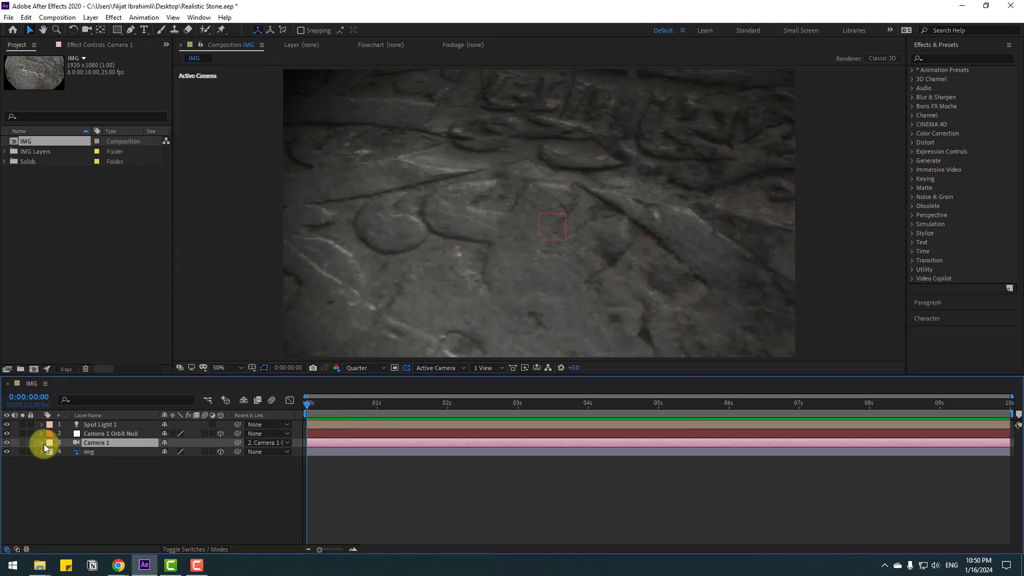
{"action": "left_click", "coordinate": [41, 442]}
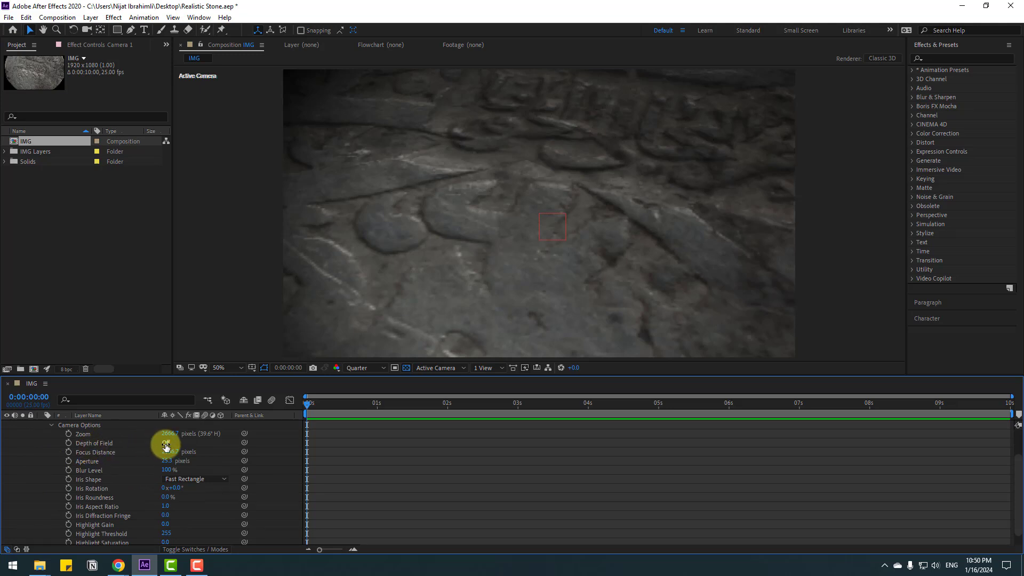
{"action": "left_click", "coordinate": [166, 443]}
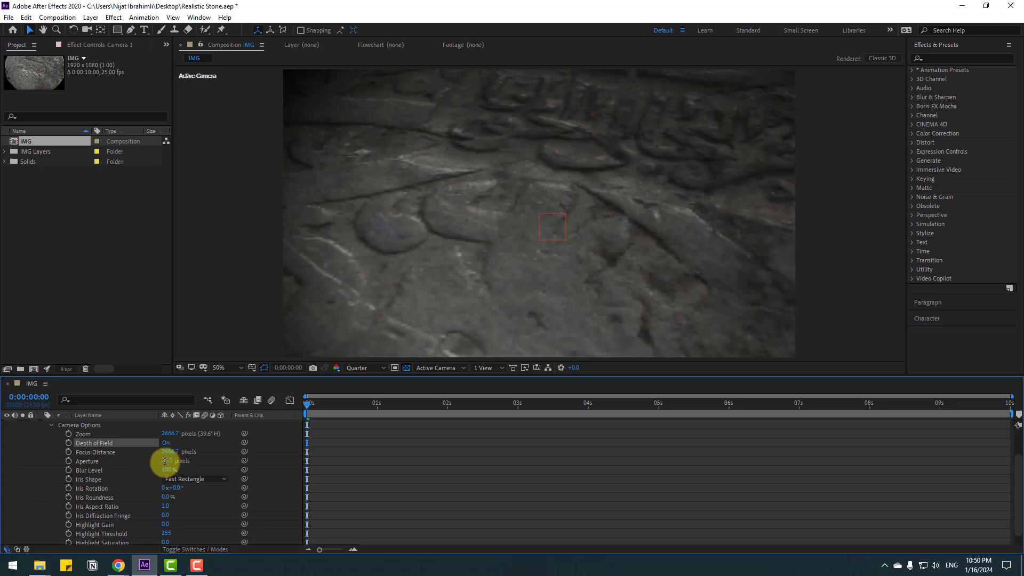
Step: Widen the aperture, raise the blur level and set focus distance sharp on the stone, keyframing focus
{"action": "left_click_drag", "start_coordinate": [169, 469], "coordinate": [169, 460]}
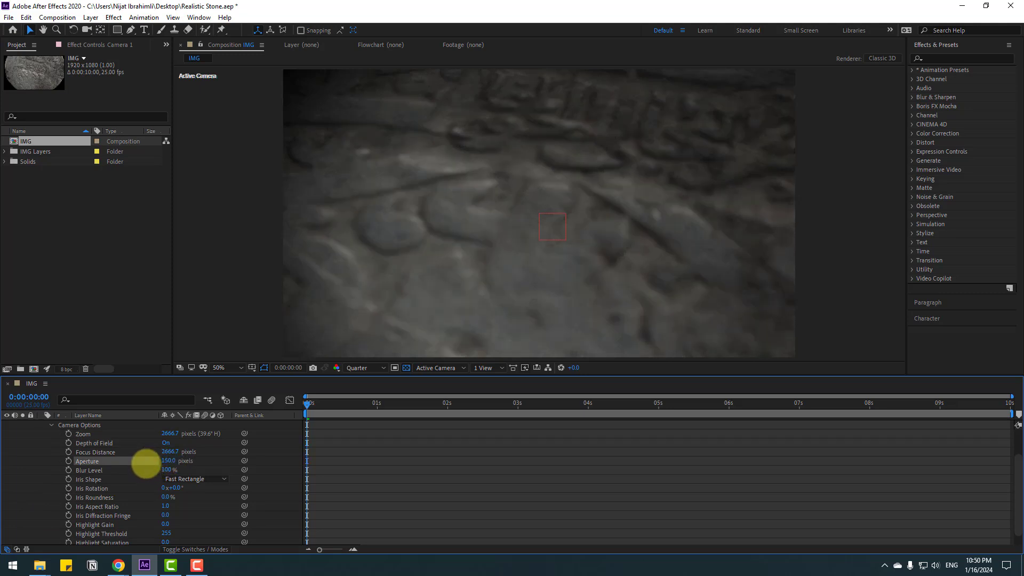
{"action": "left_click", "coordinate": [168, 469]}
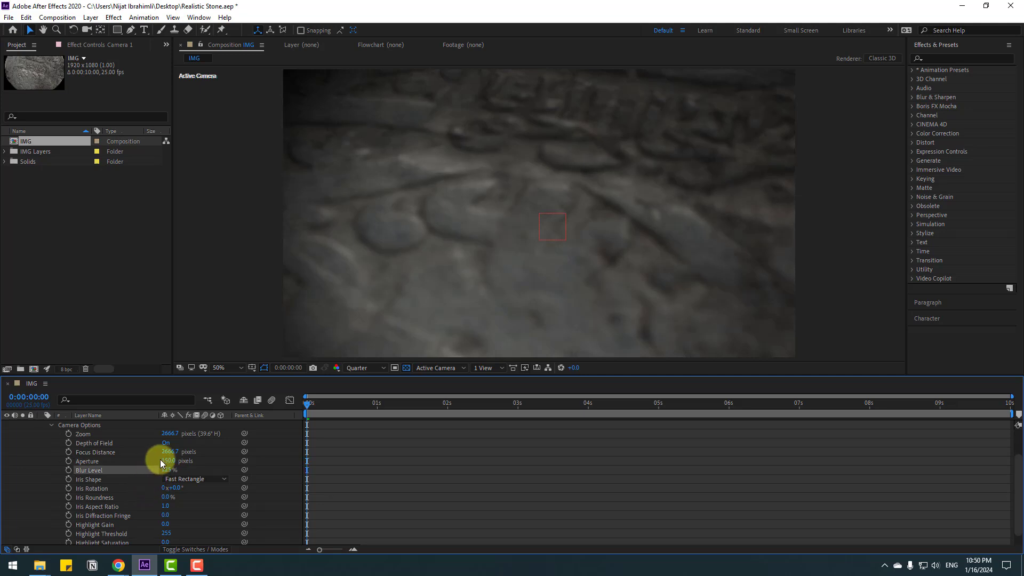
{"action": "left_click_drag", "start_coordinate": [168, 451], "coordinate": [209, 444]}
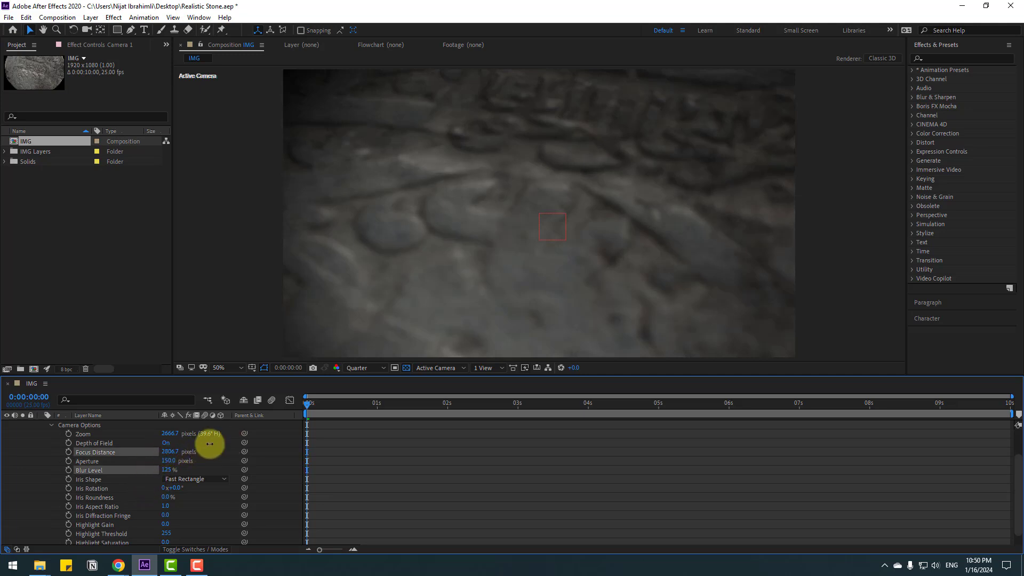
{"action": "left_click_drag", "start_coordinate": [222, 451], "coordinate": [183, 451]}
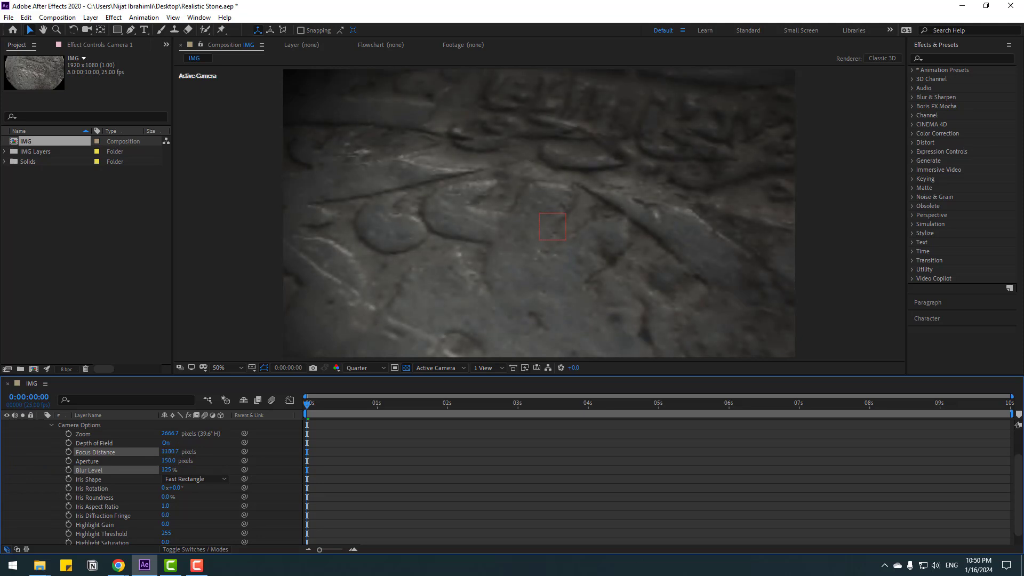
{"action": "left_click_drag", "start_coordinate": [169, 452], "coordinate": [131, 470]}
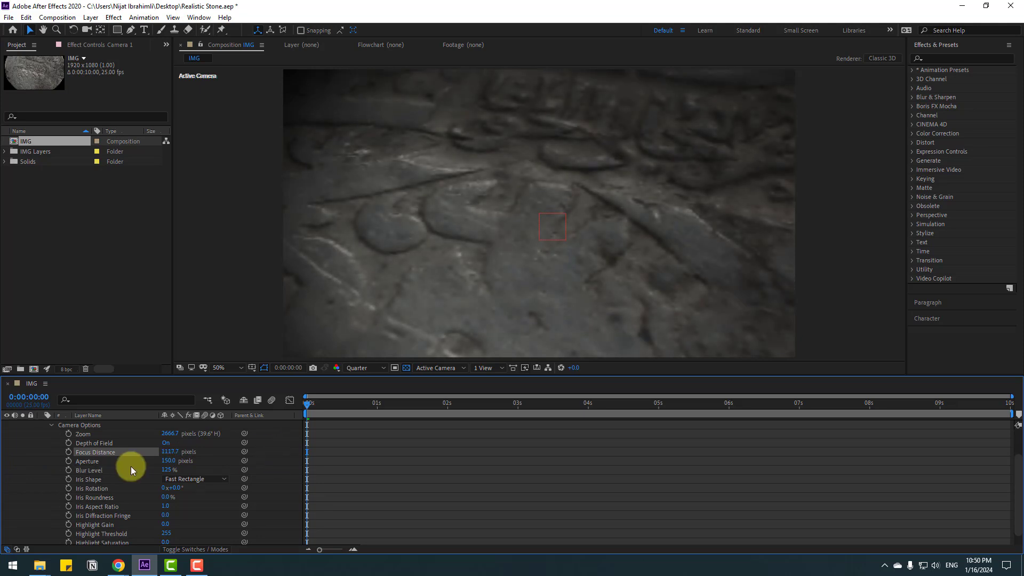
{"action": "mouse_move", "coordinate": [67, 452]}
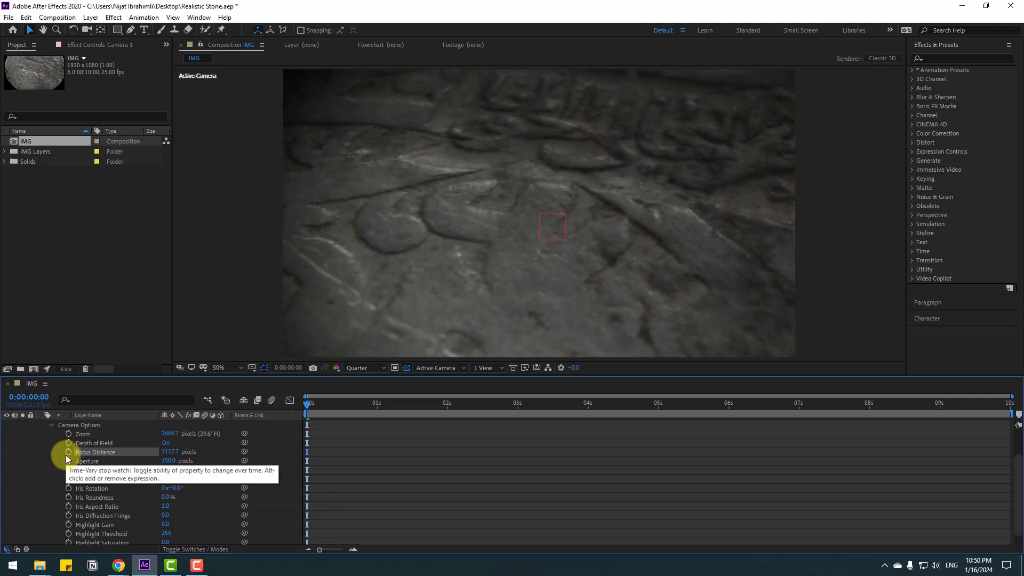
{"action": "left_click", "coordinate": [68, 461]}
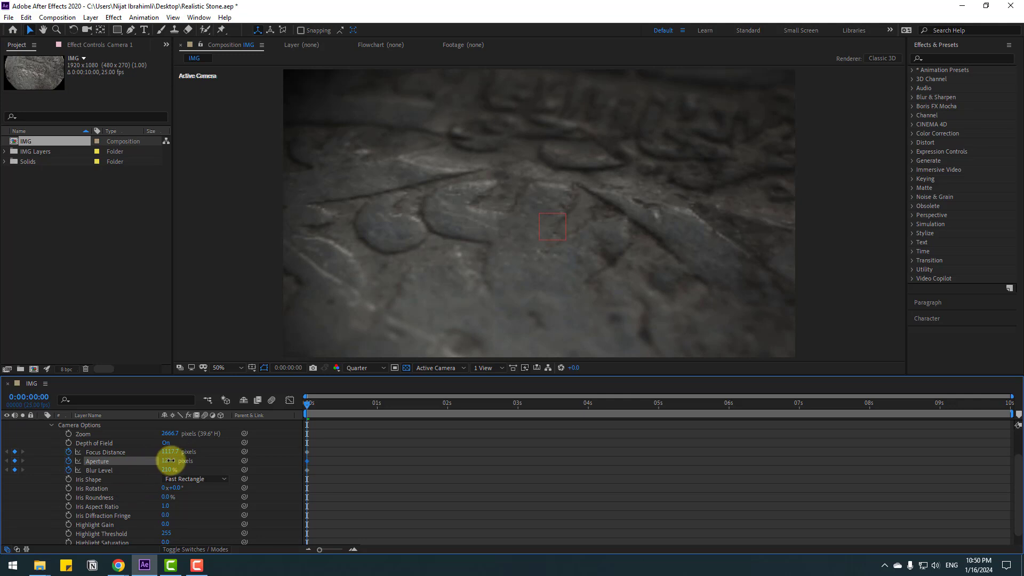
Step: Fine-tune the starting depth of field, then push the stone out of focus at the last frame
{"action": "left_click_drag", "start_coordinate": [307, 416], "coordinate": [537, 409]}
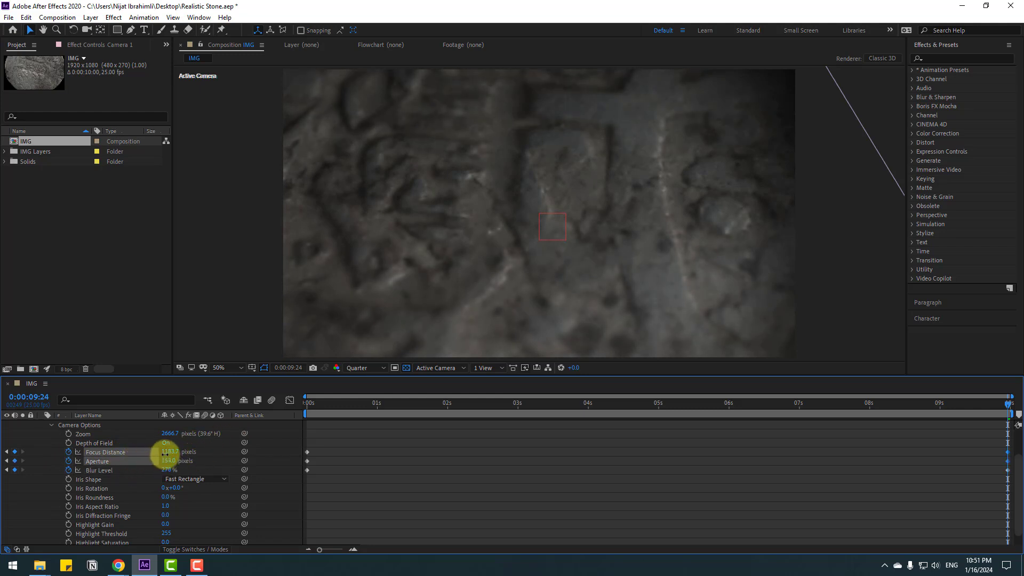
{"action": "left_click_drag", "start_coordinate": [167, 461], "coordinate": [176, 461]}
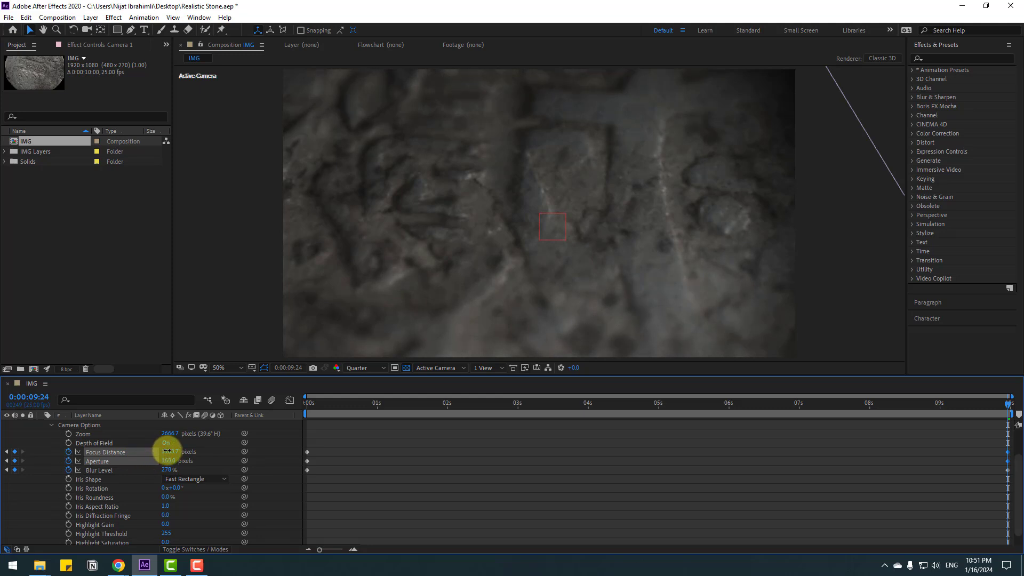